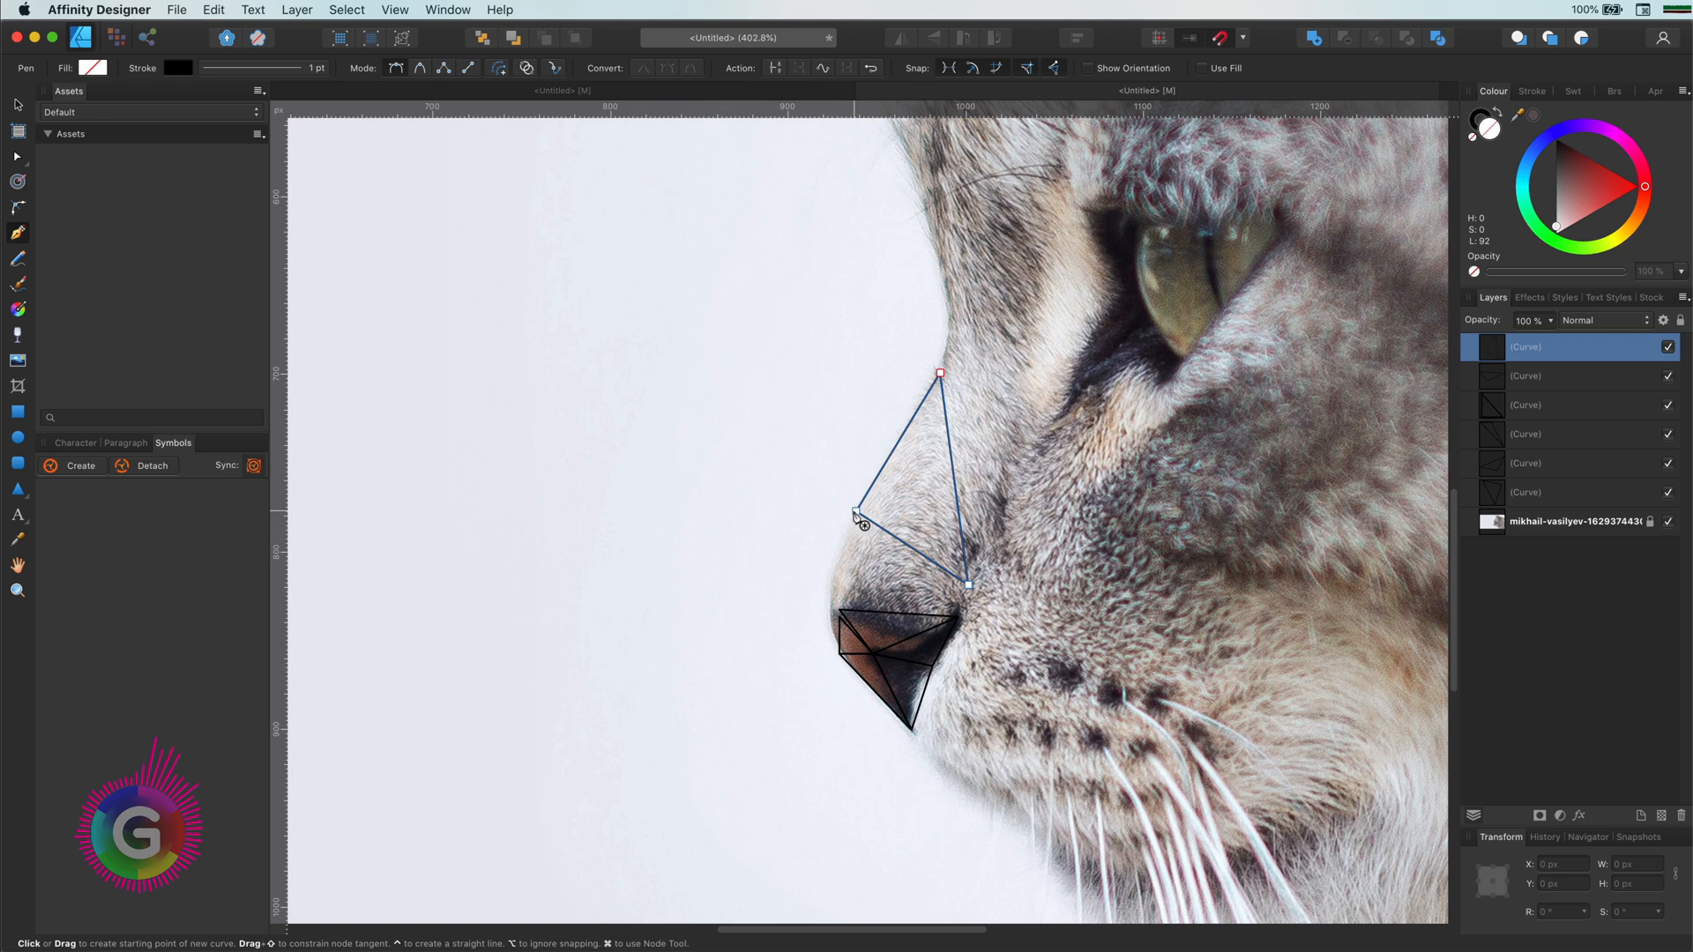
Trace triangles over the cat's nose and muzzle with the Pen tool, then enter the Pixel persona
{"action": "left_click", "coordinate": [957, 616]}
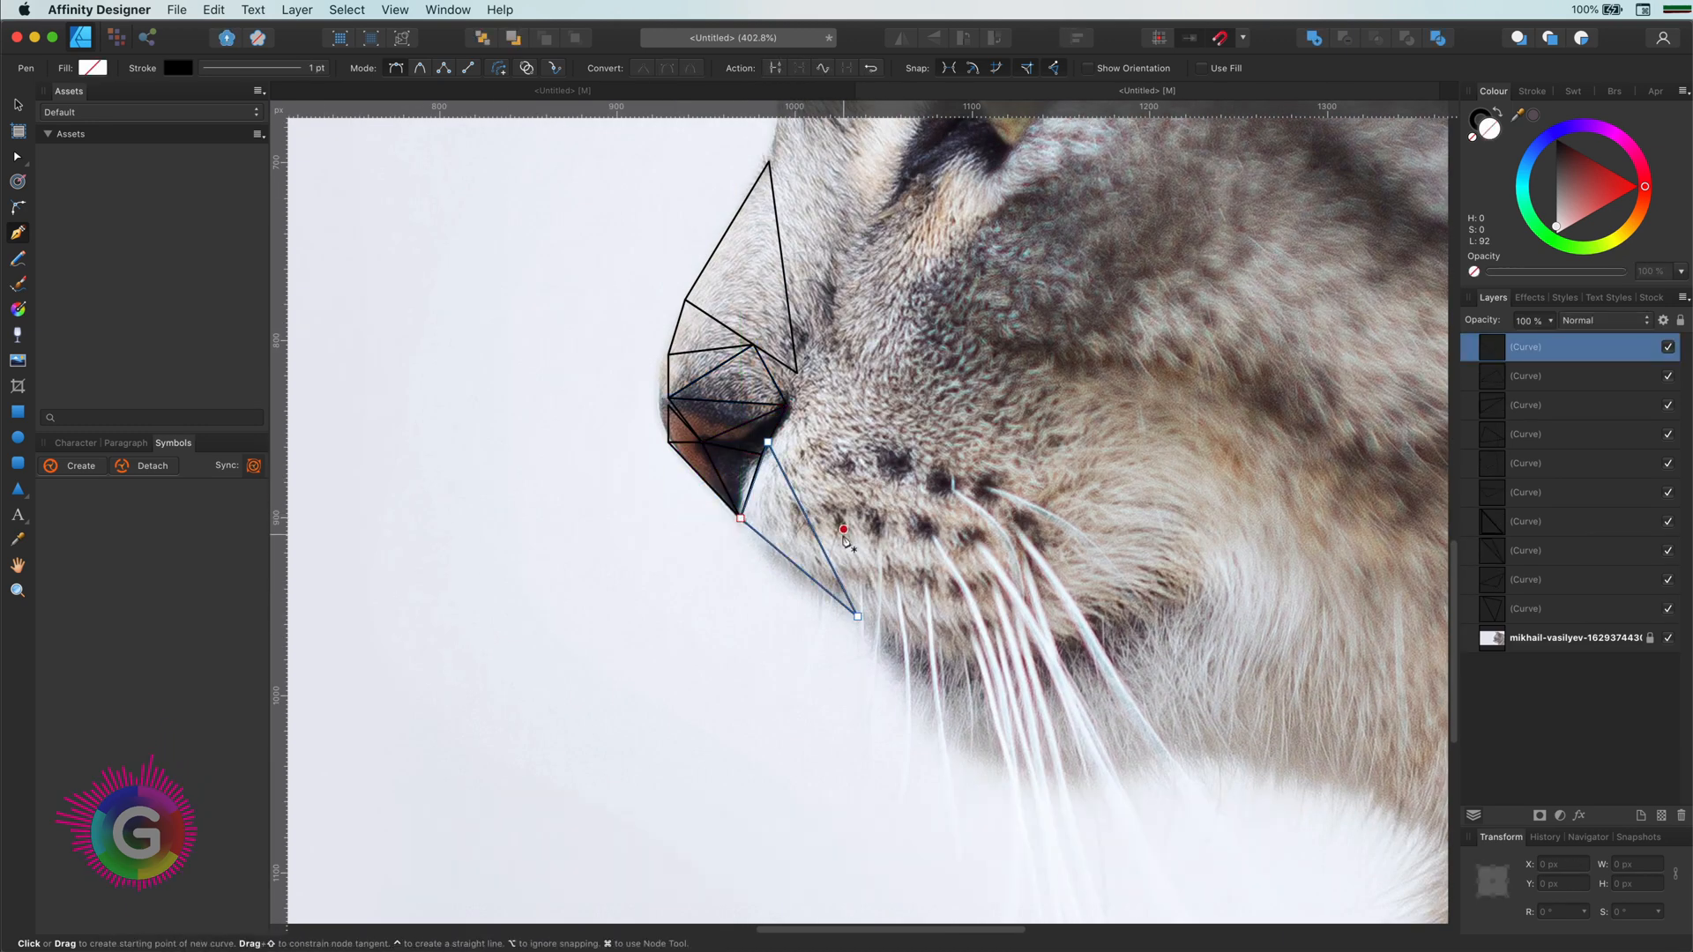
{"action": "left_click", "coordinate": [788, 405]}
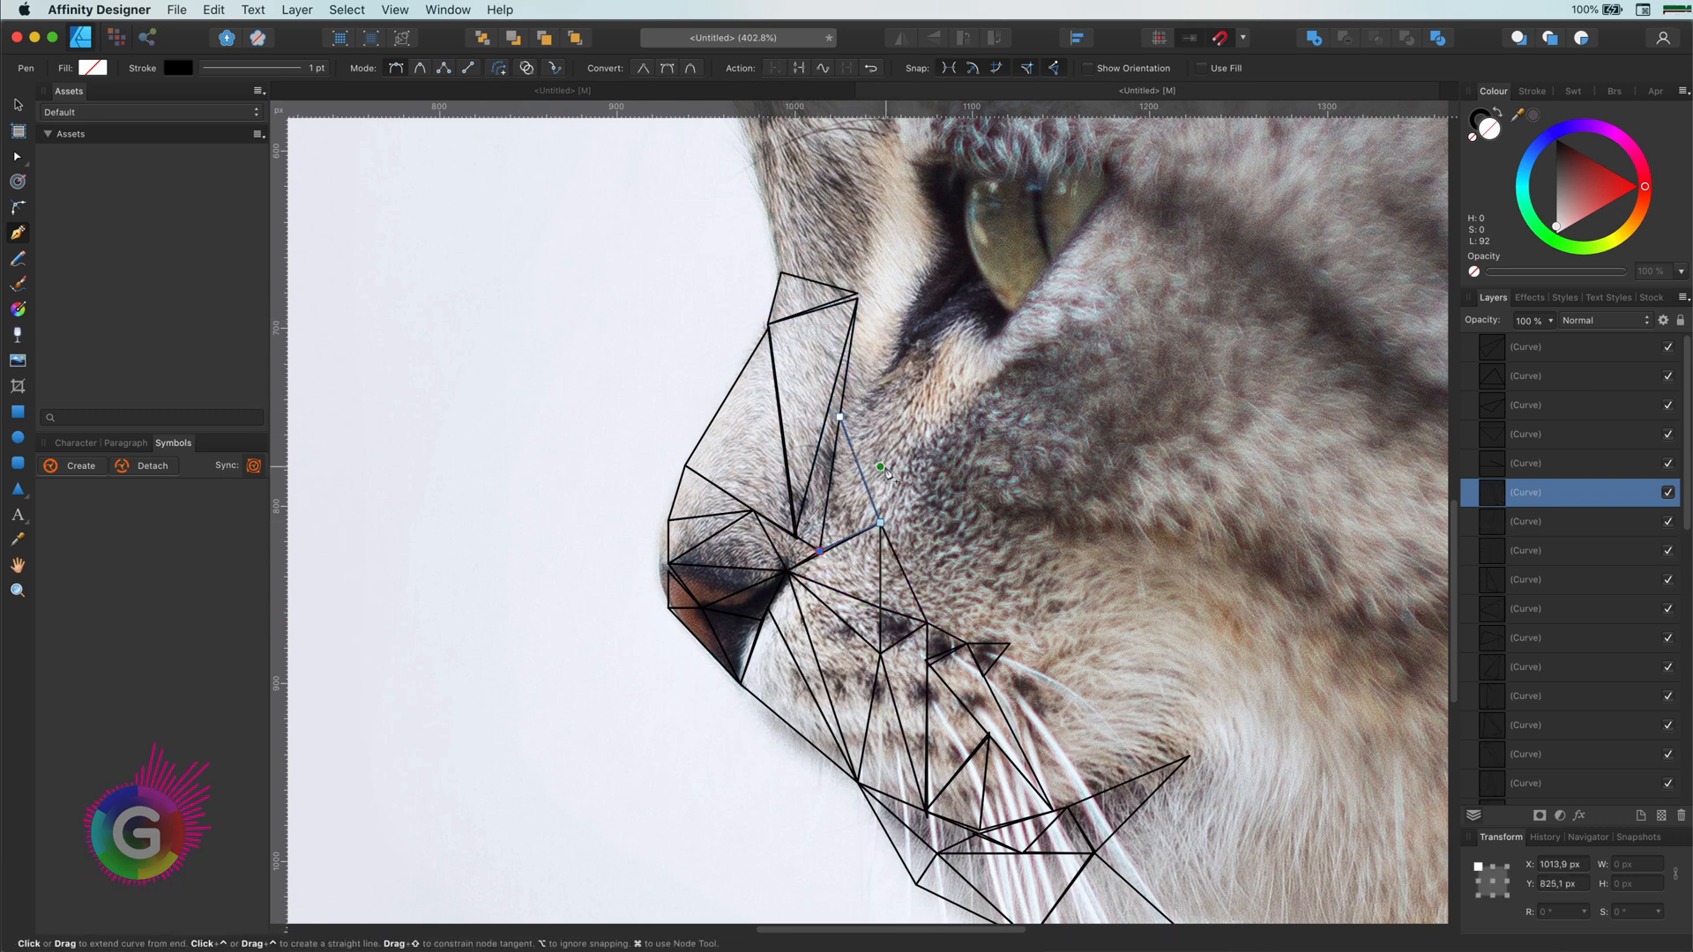
{"action": "left_click", "coordinate": [16, 104]}
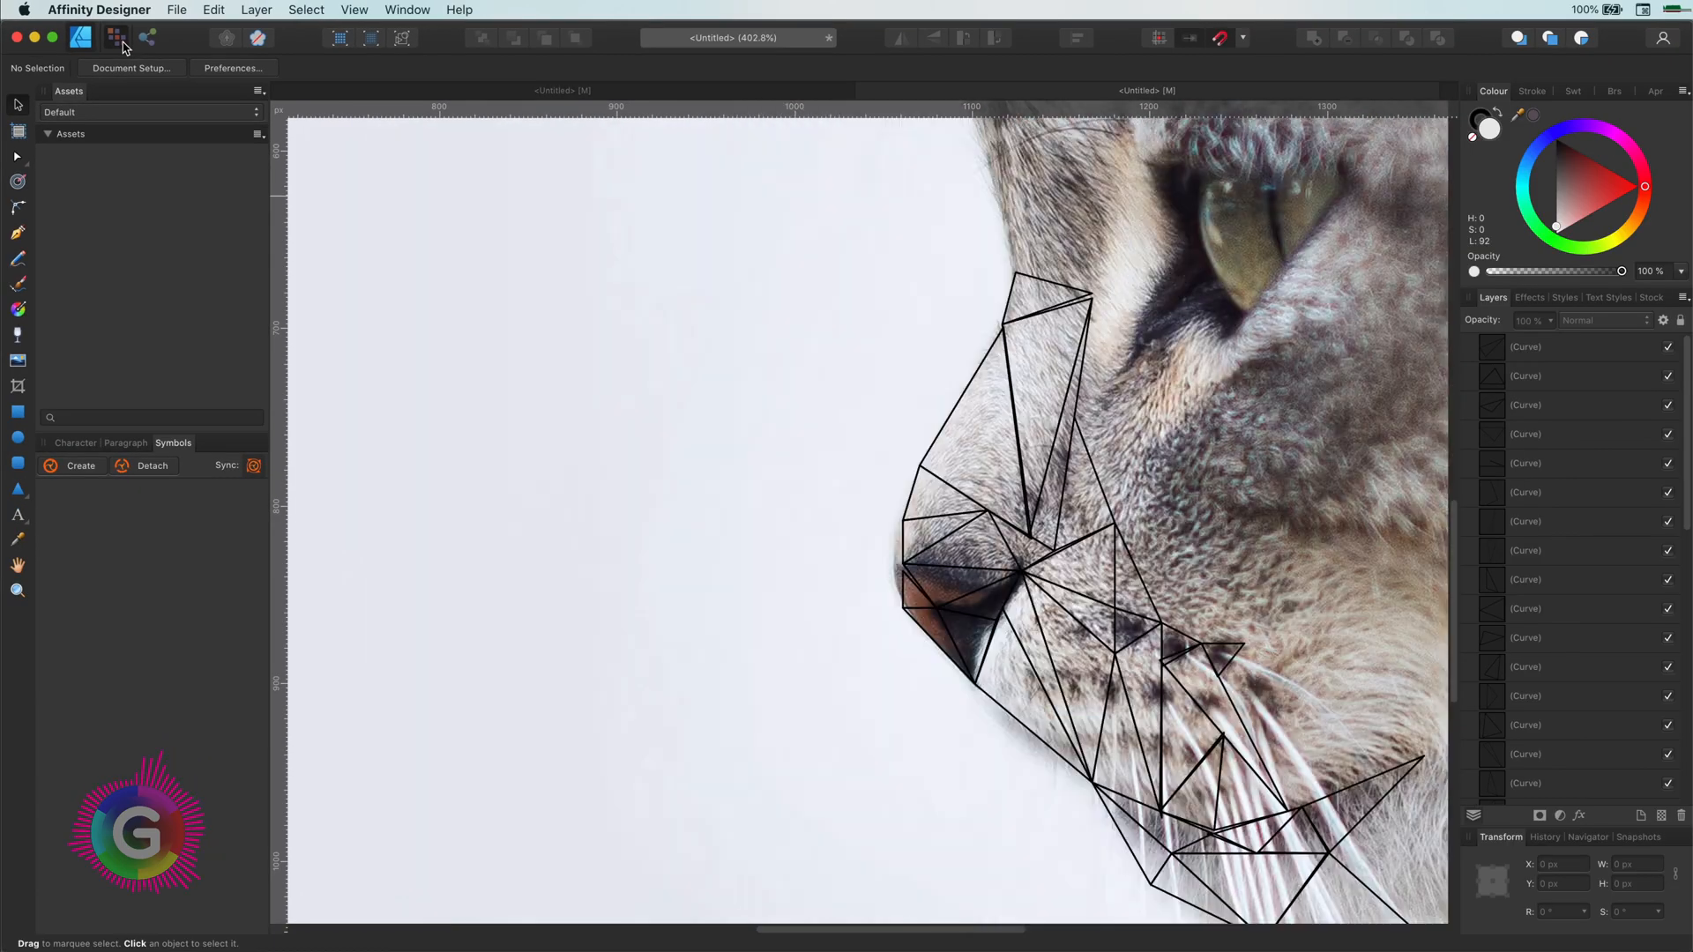
{"action": "left_click", "coordinate": [146, 37]}
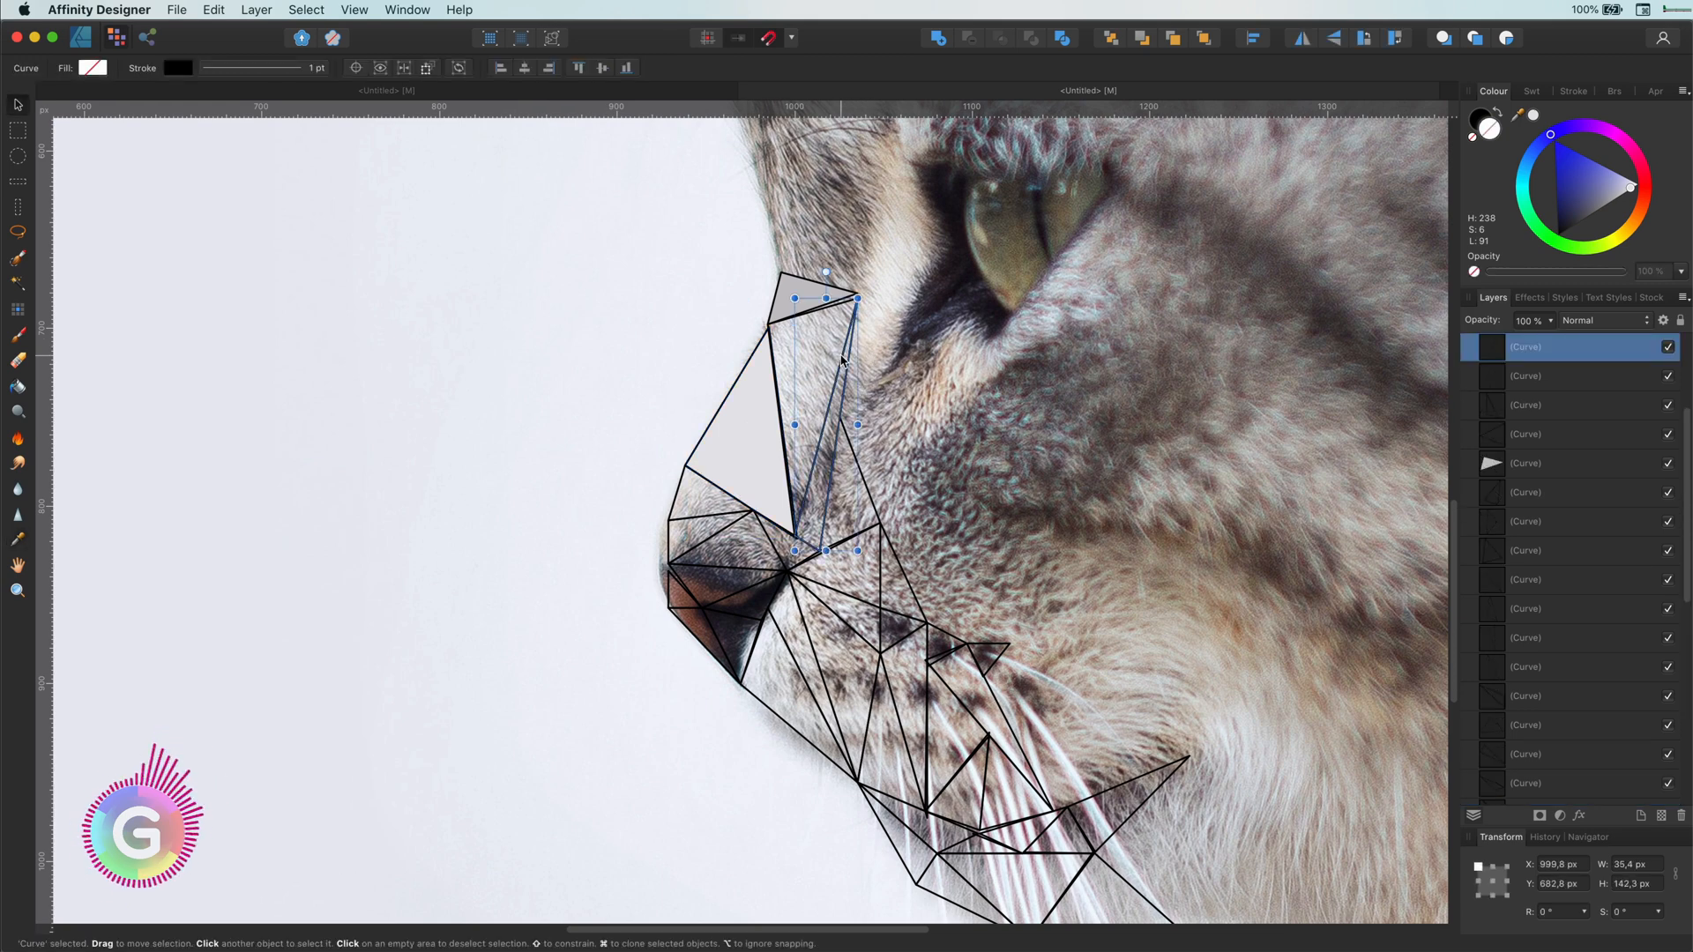
Fill nose-bridge triangles with light and dark greys sampled from the photo
{"action": "left_click", "coordinate": [17, 539]}
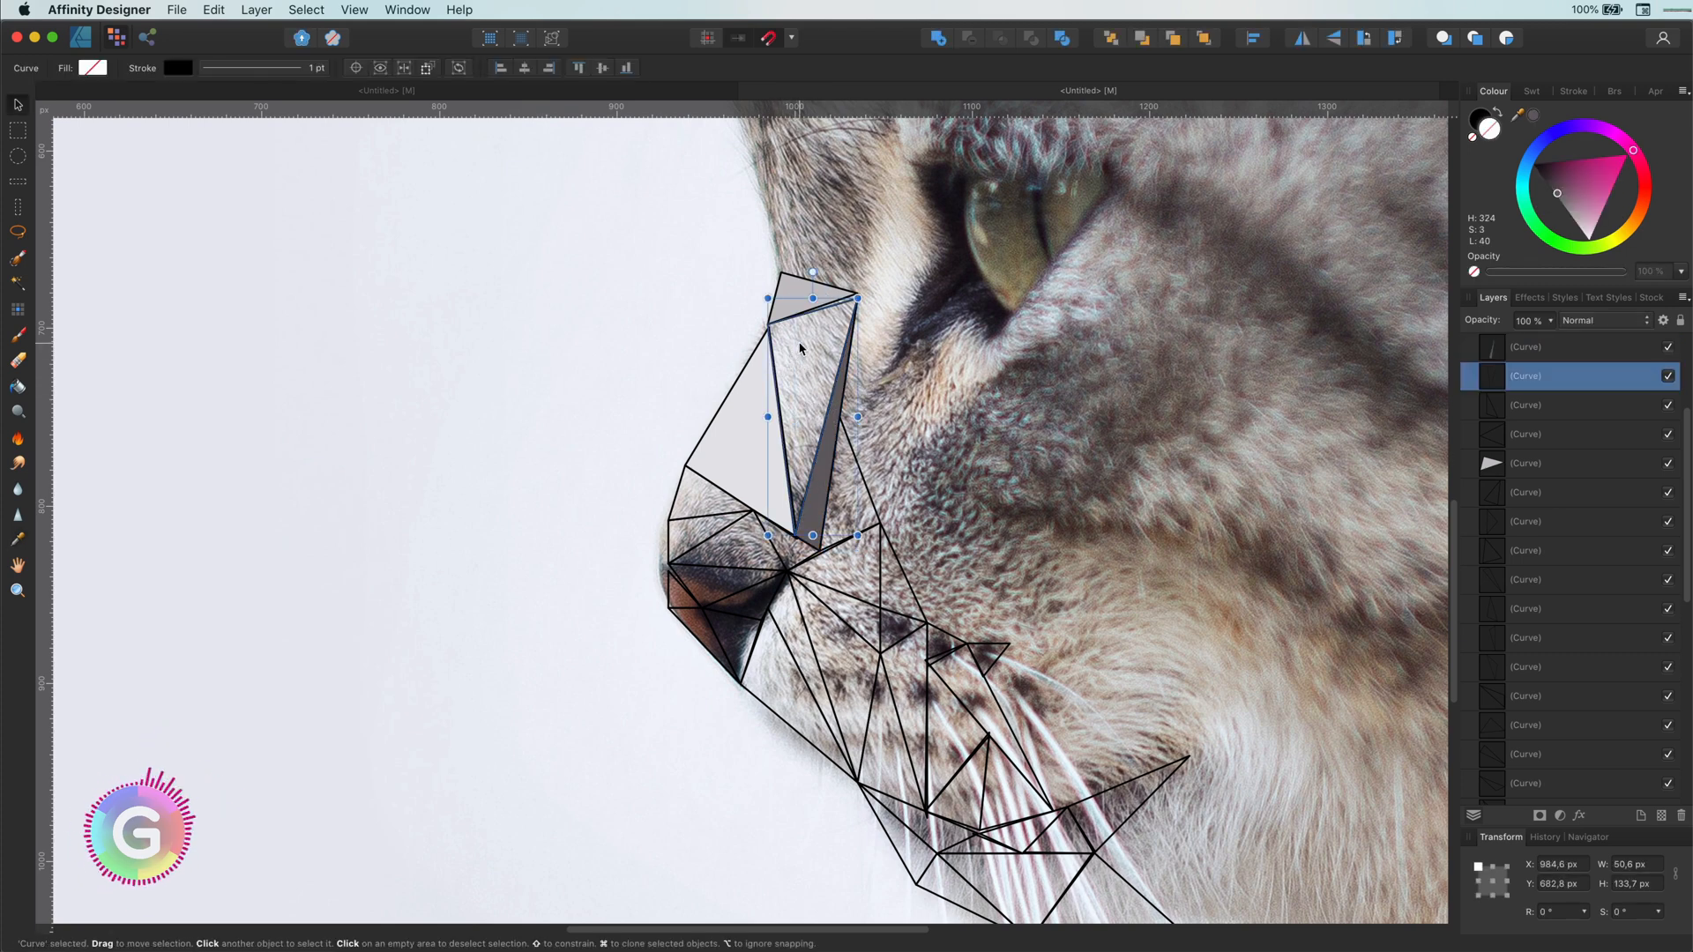
{"action": "left_click", "coordinate": [18, 539]}
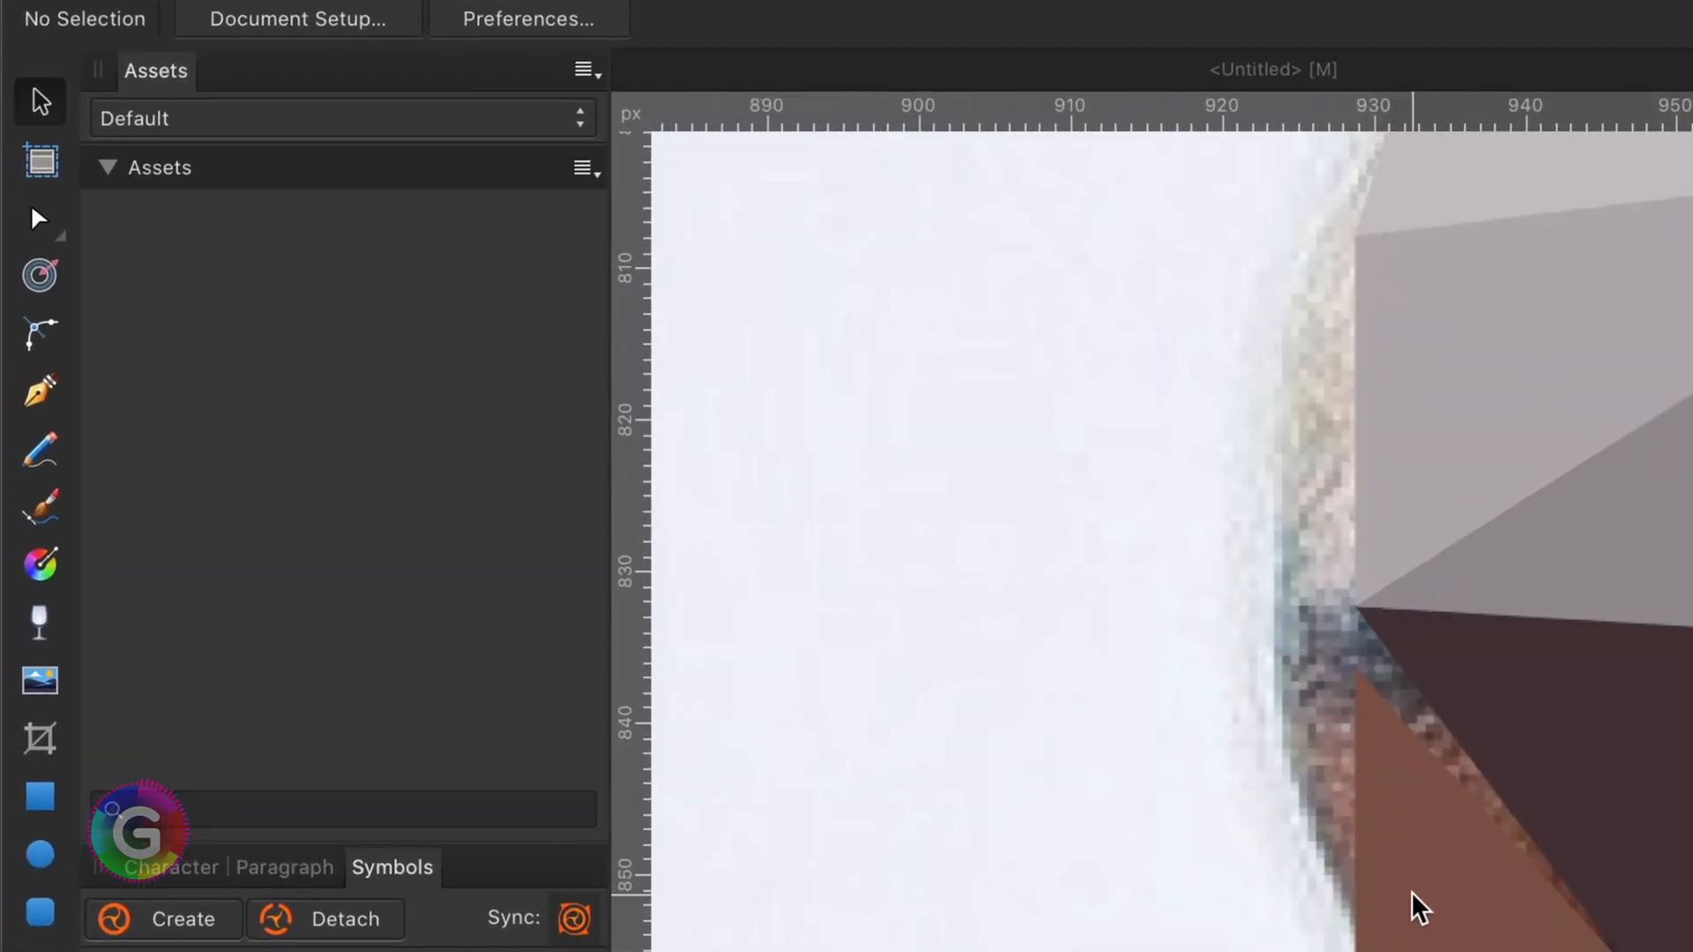
Nudge corners of the filled muzzle triangles so they meet their neighbours
{"action": "left_click", "coordinate": [1356, 669]}
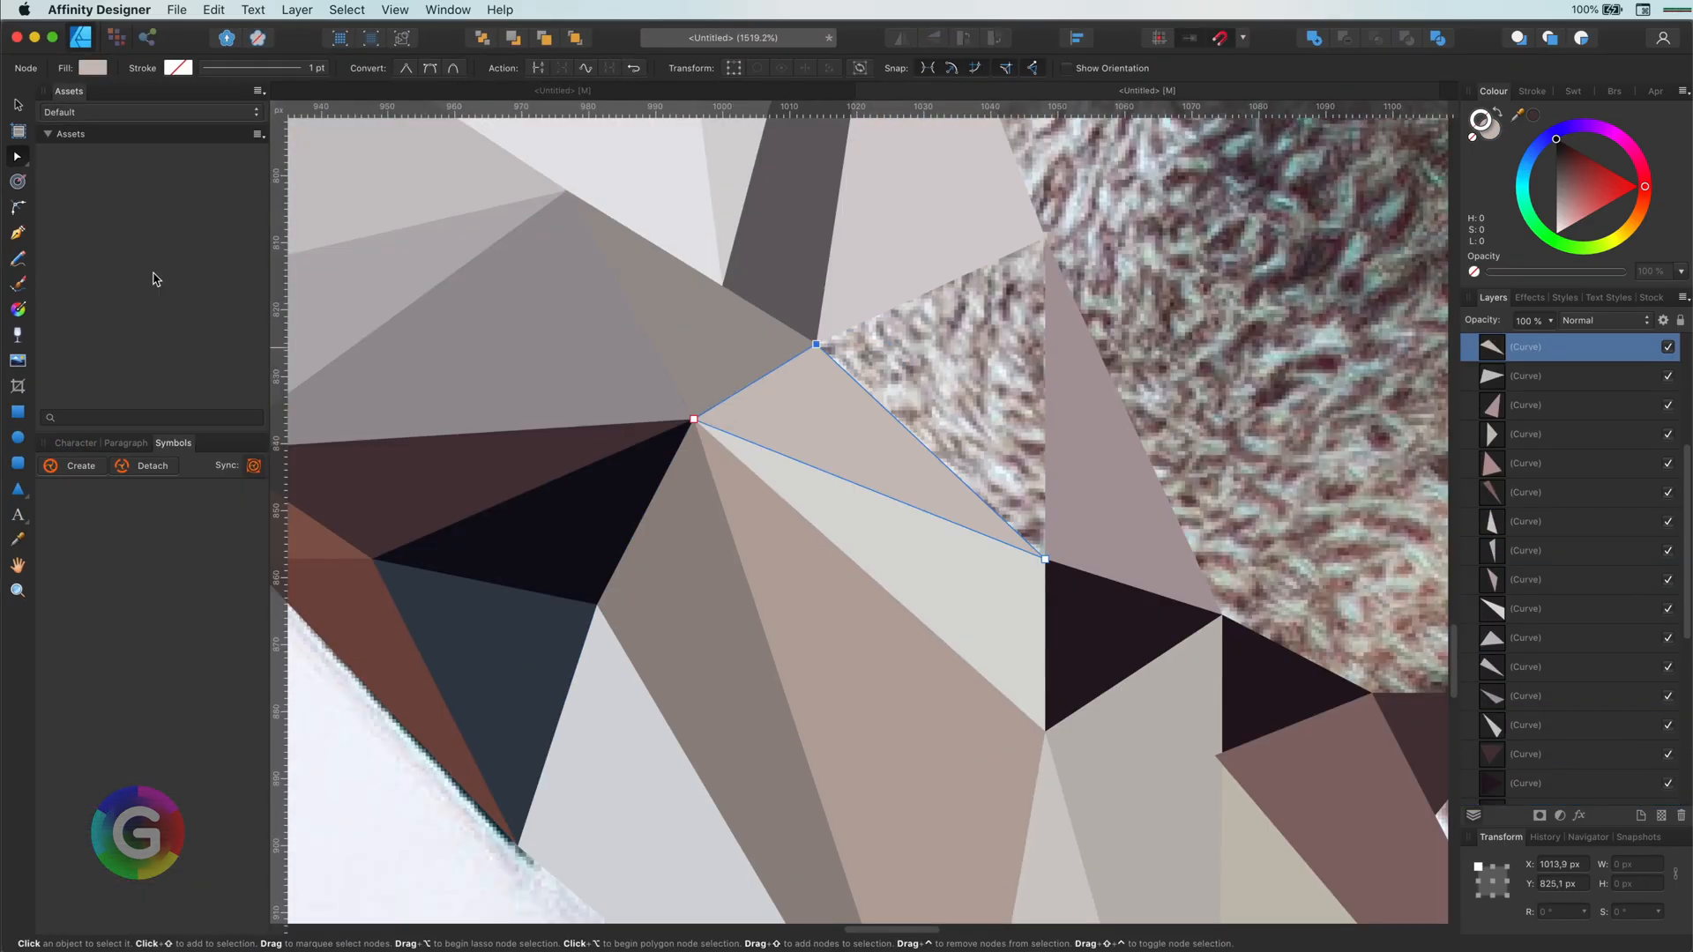
{"action": "left_click", "coordinate": [1545, 695]}
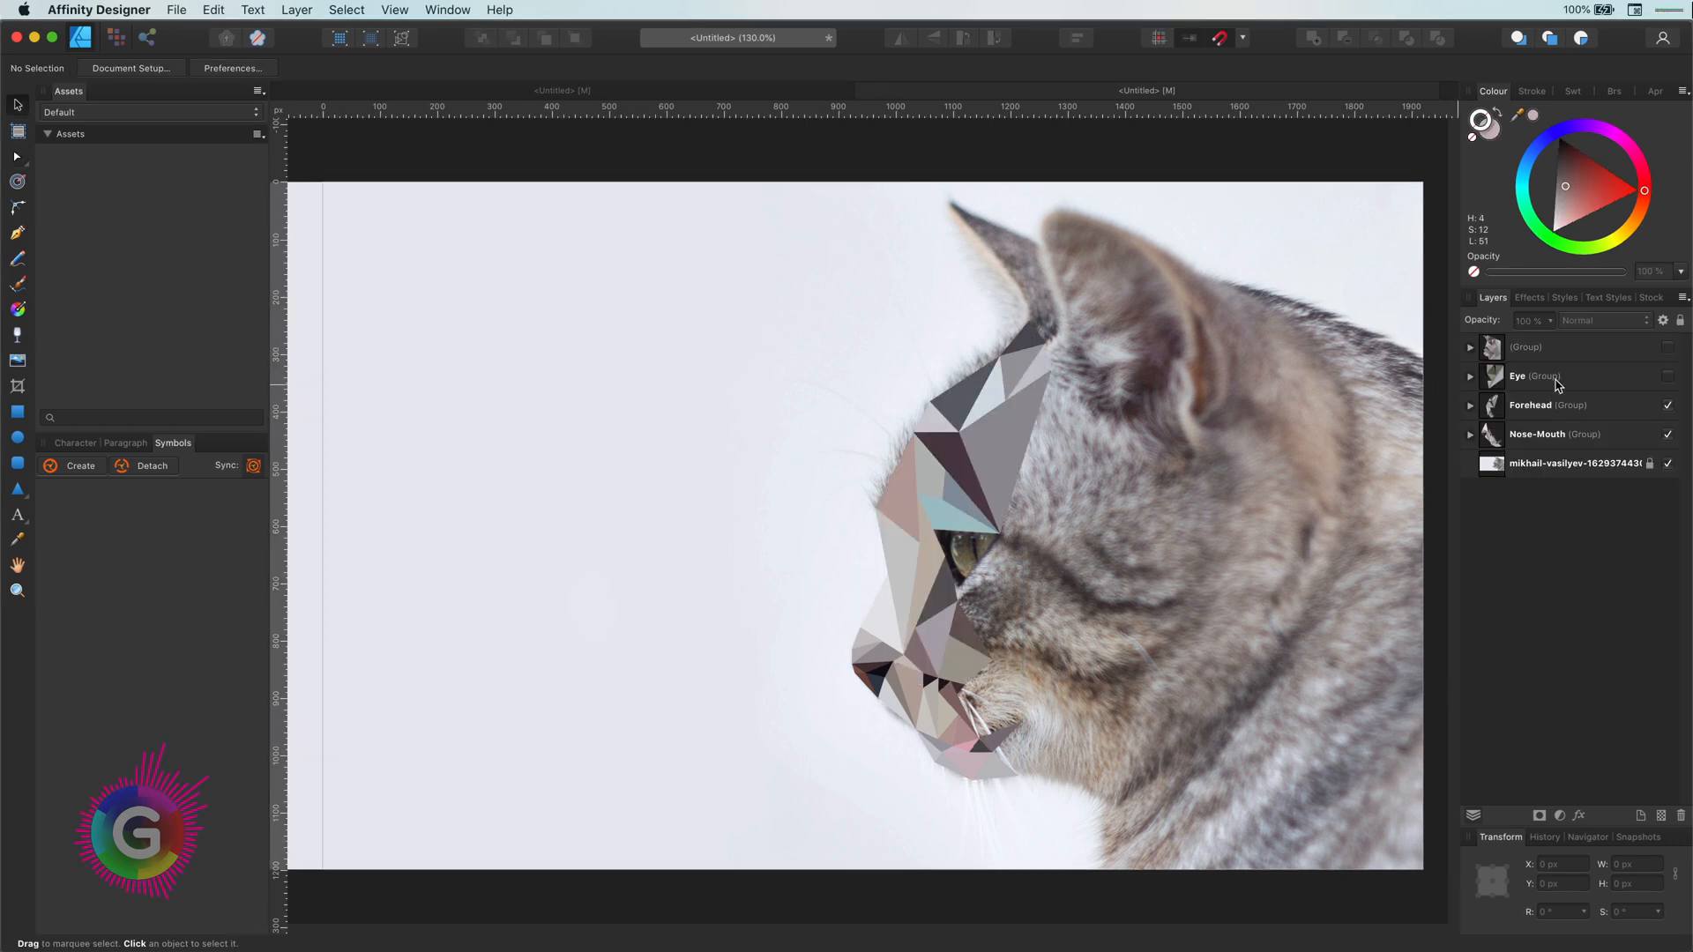
Show the hidden triangle groups (Eye, Forehead, Nose-Mouth) and hide the source photo
{"action": "left_click", "coordinate": [1523, 376]}
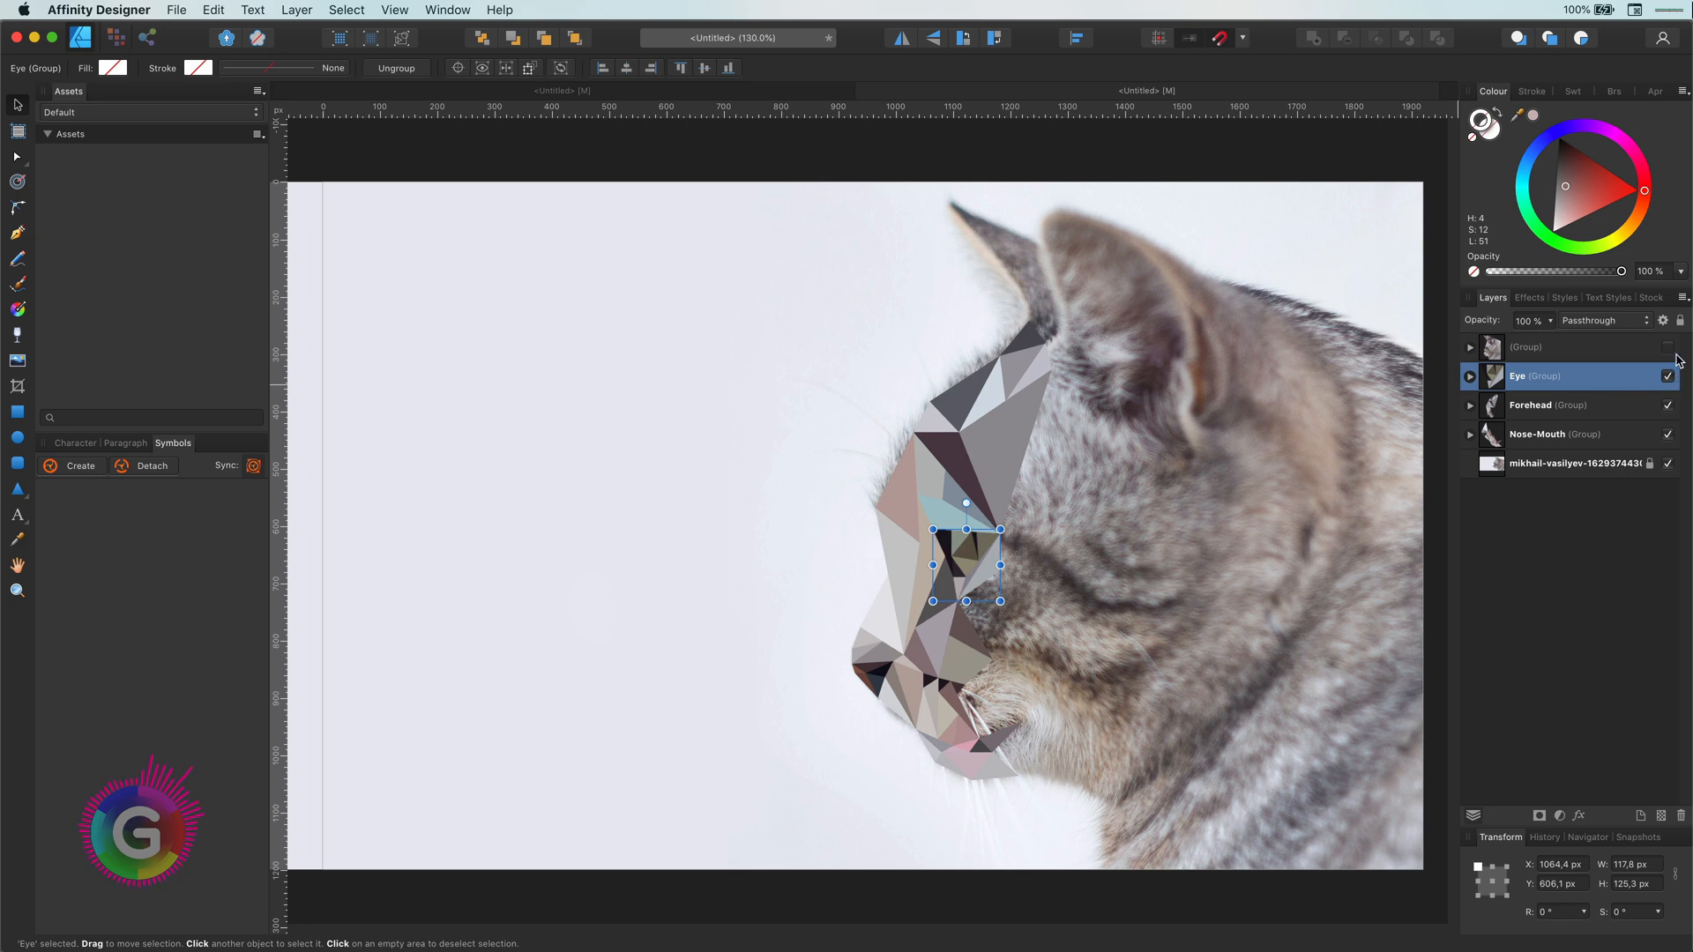
{"action": "left_click", "coordinate": [1668, 347]}
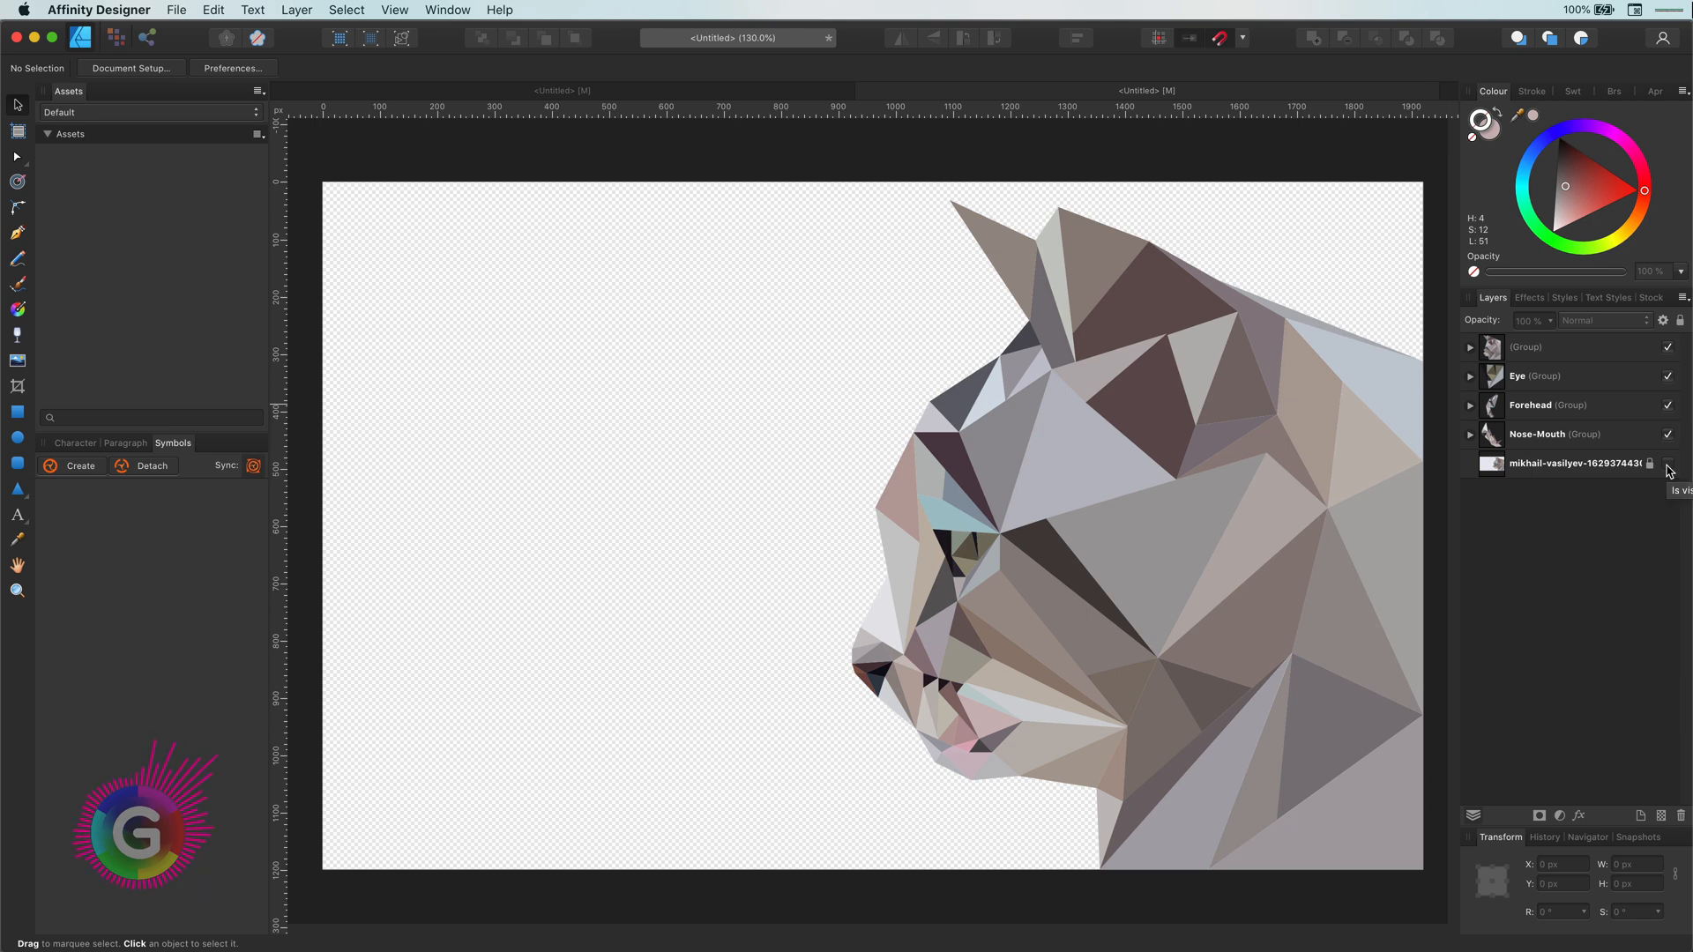
{"action": "mouse_move", "coordinate": [1461, 482]}
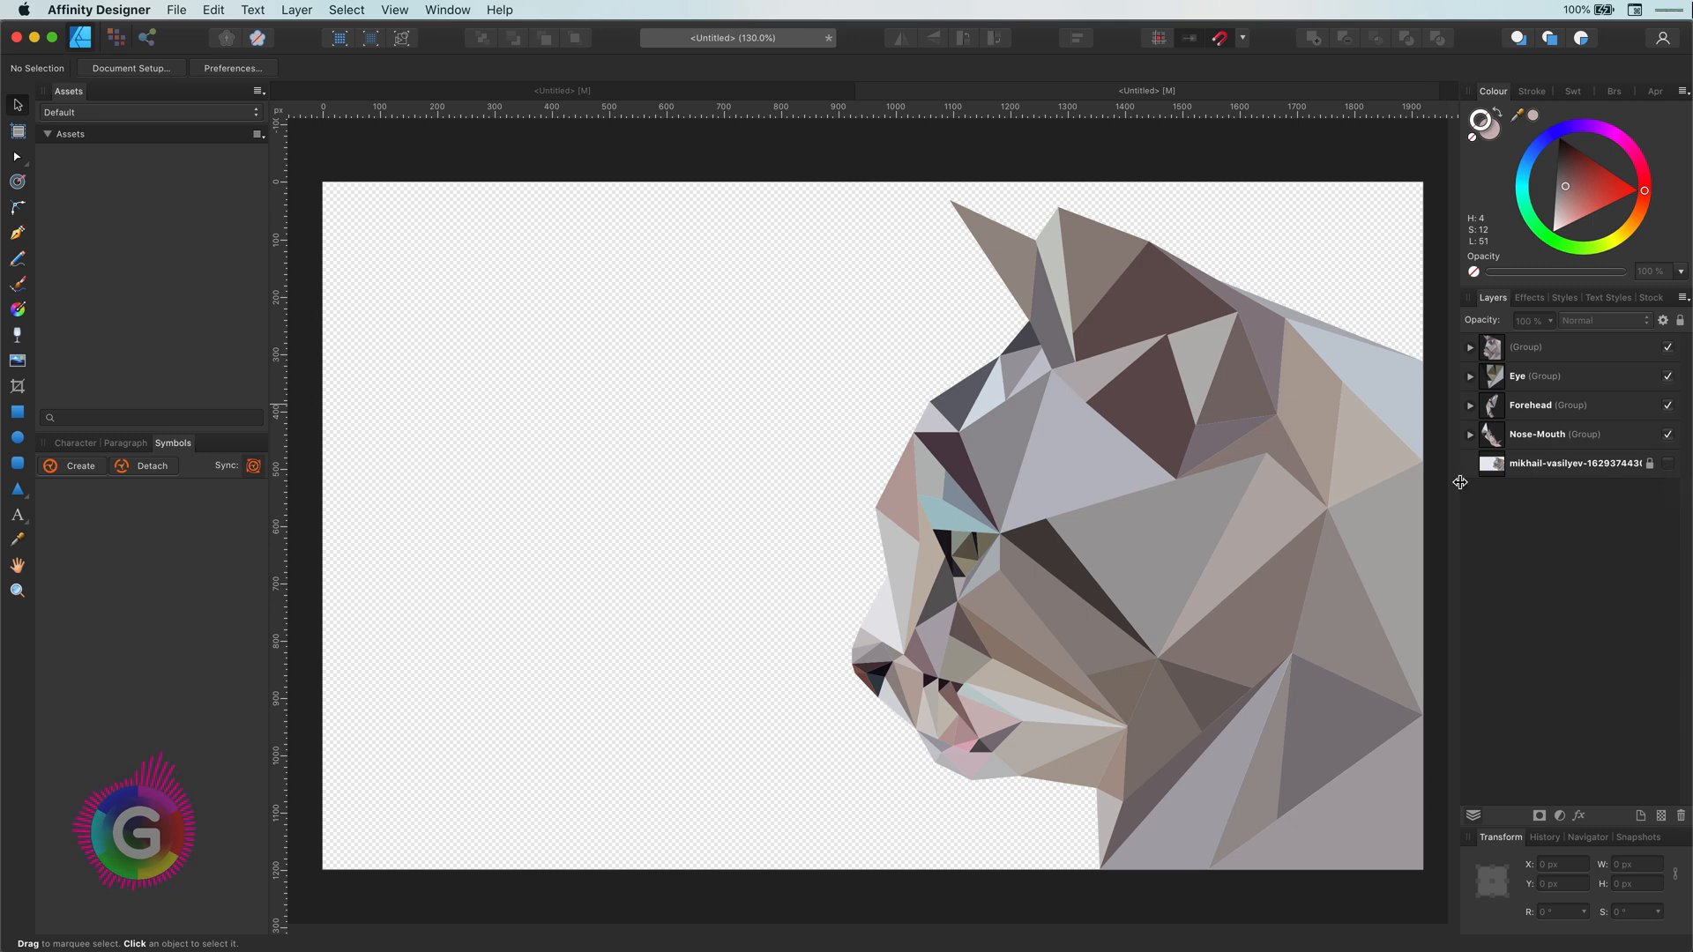
{"action": "mouse_move", "coordinate": [1512, 453]}
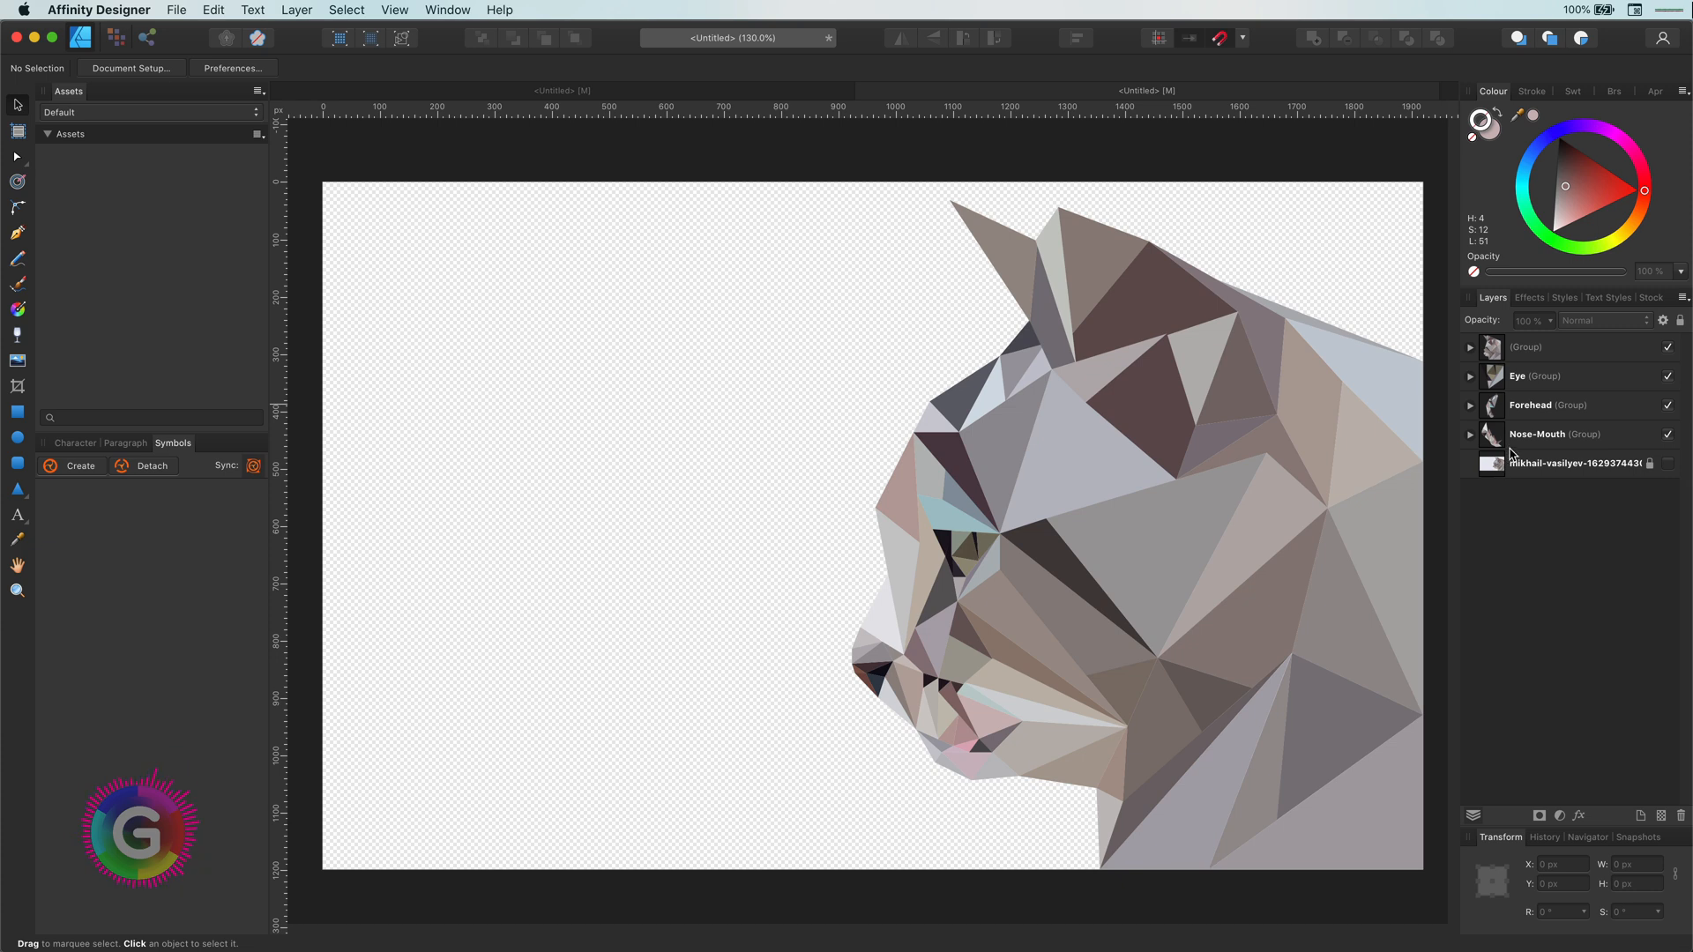